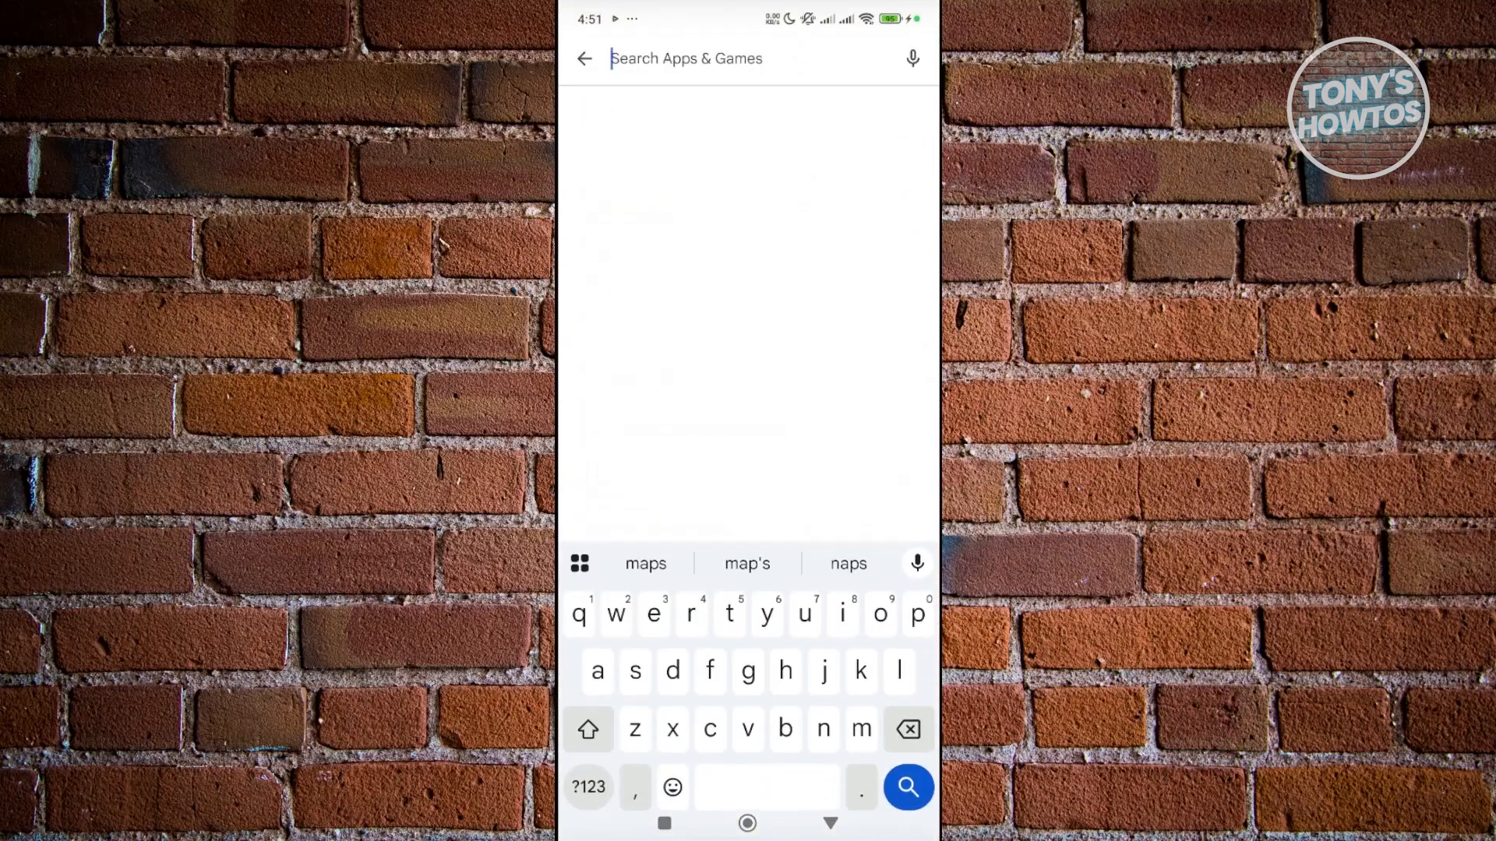
Step: Search the Play Store for 'Google' to reach Google Lens
type("Google")
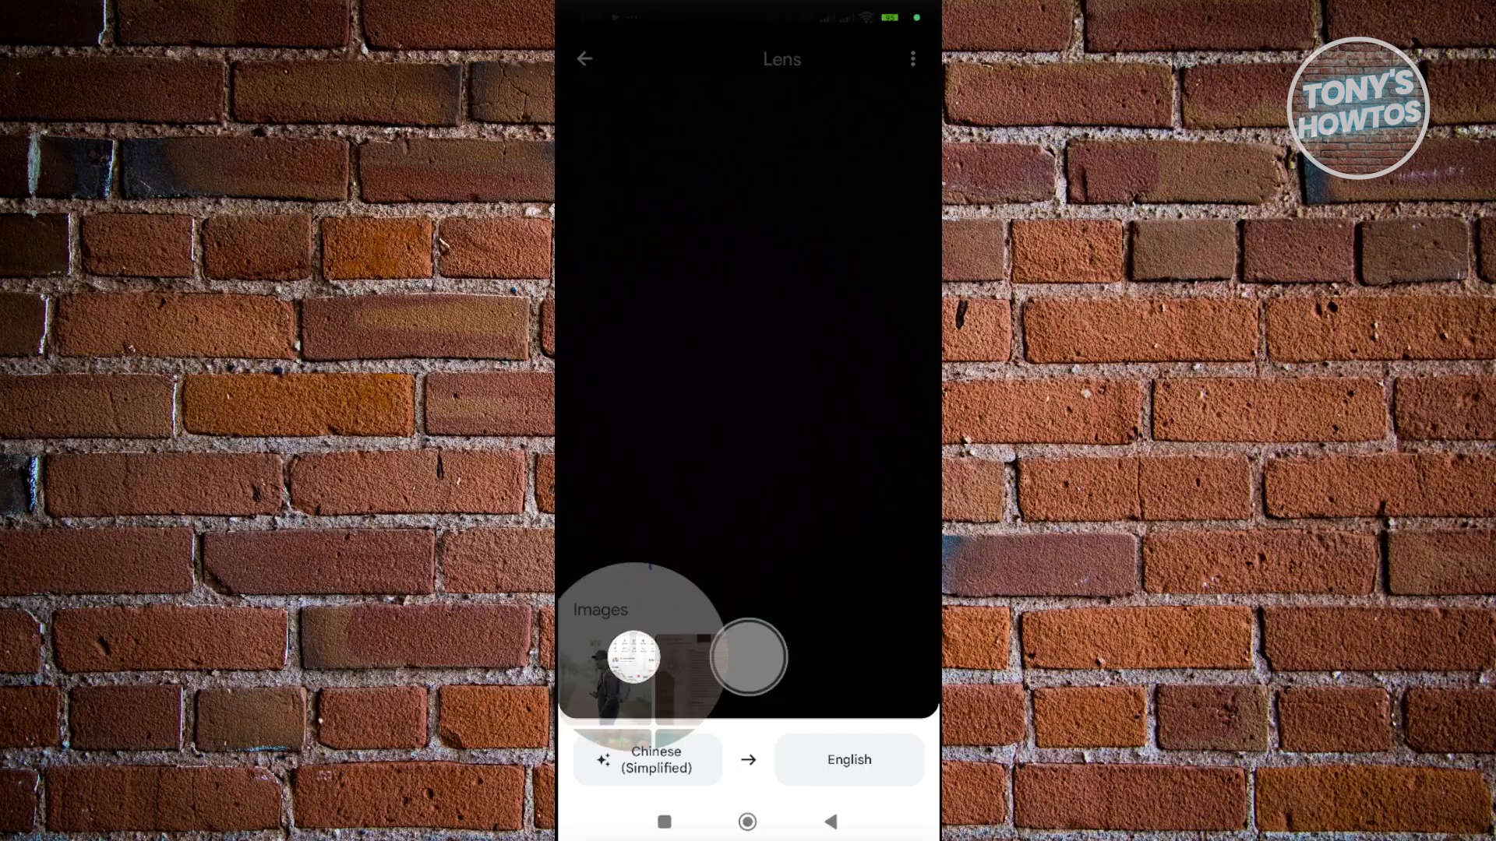
Step: Open the Lens image gallery picker to choose a saved screenshot
left_click(632, 659)
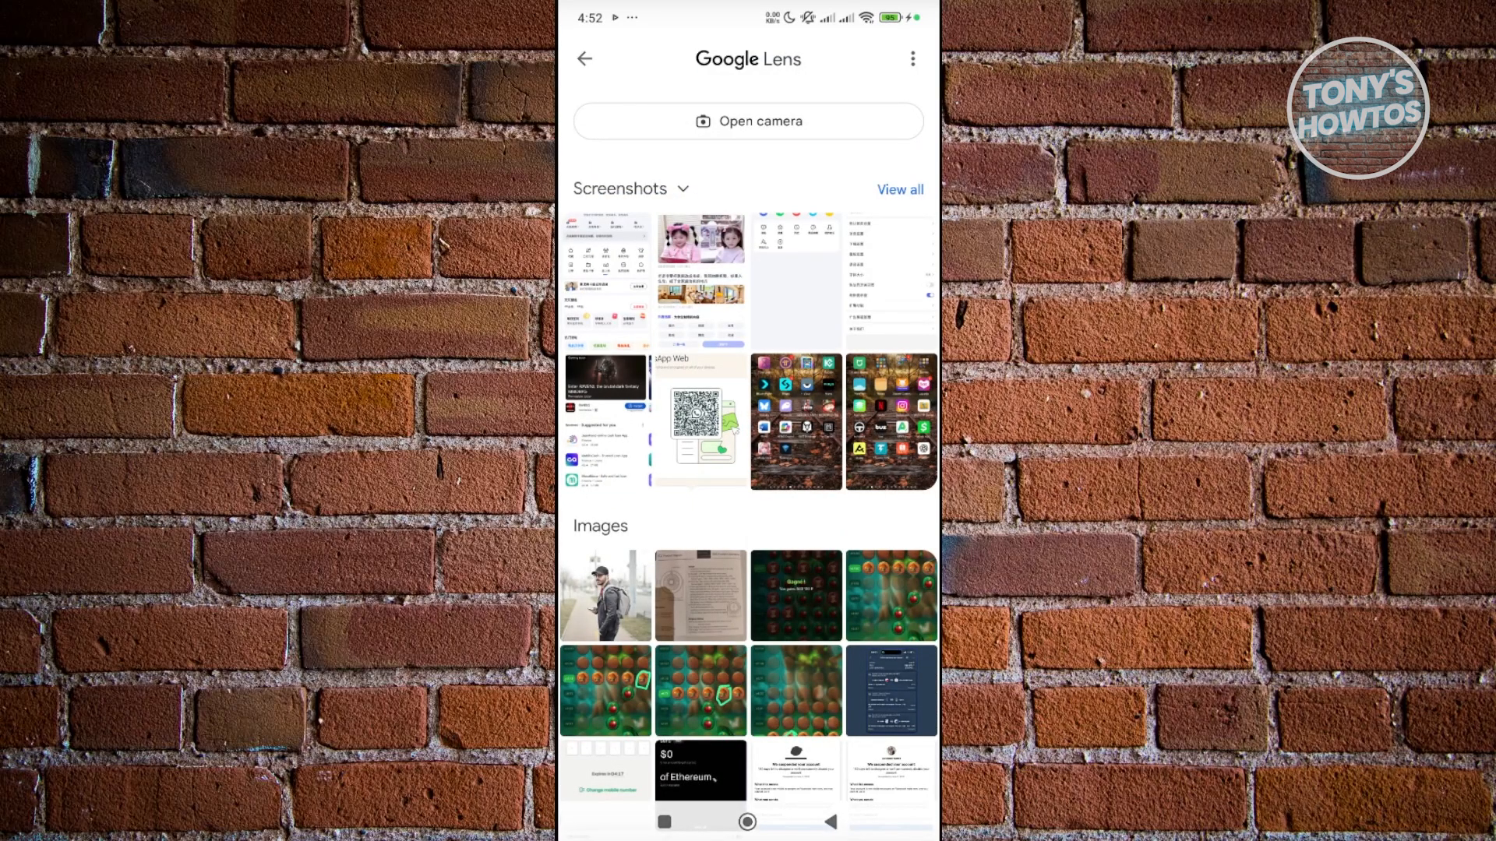
Step: Bring up the Play Store listing for the installed Instant Translate On Screen app
left_click(748, 121)
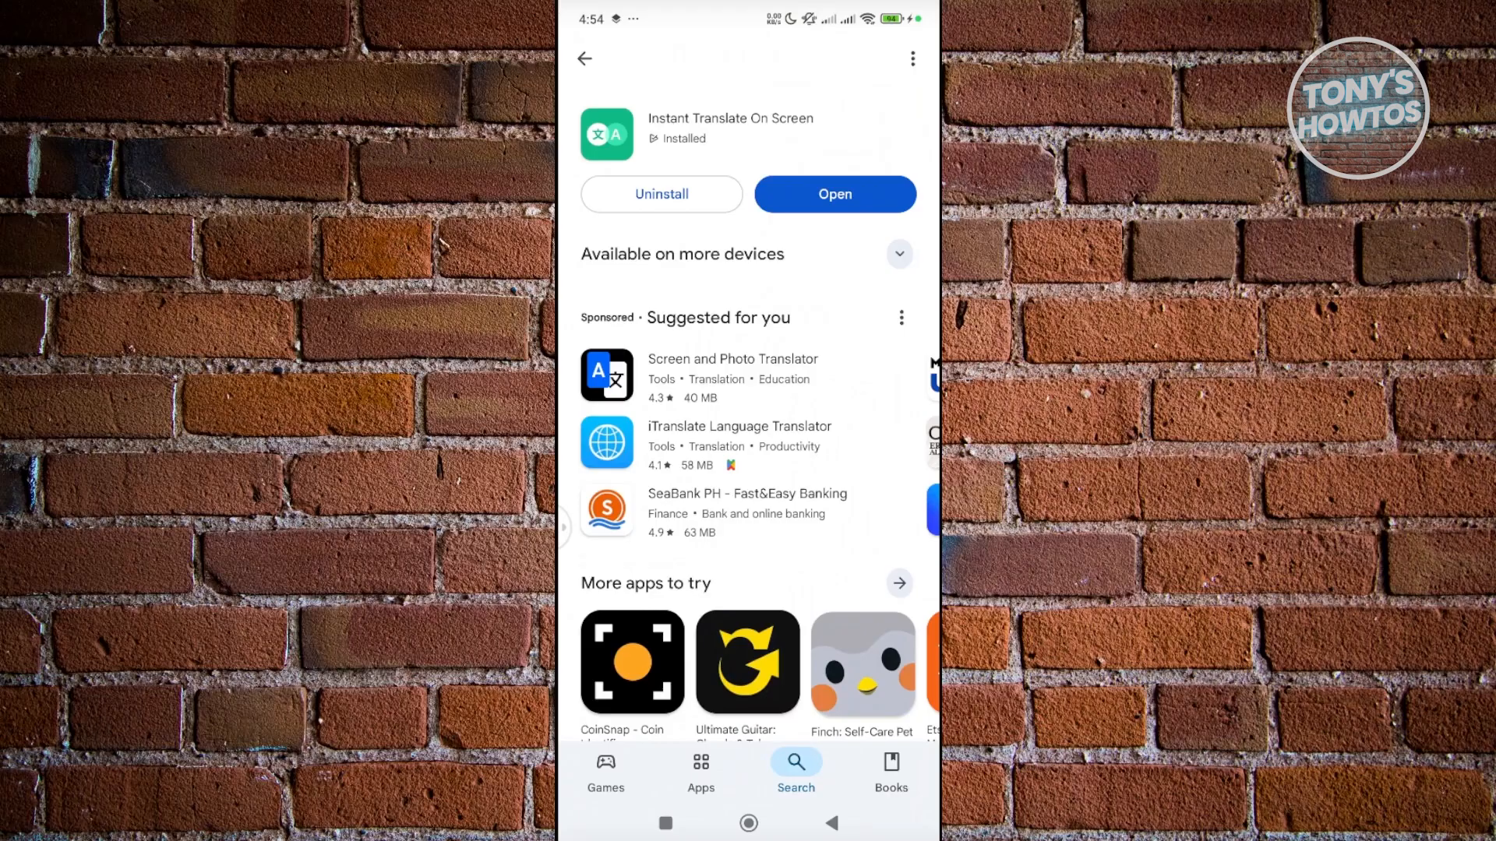
Step: Launch Instant Translate and start its full-screen on-screen translator
left_click(834, 194)
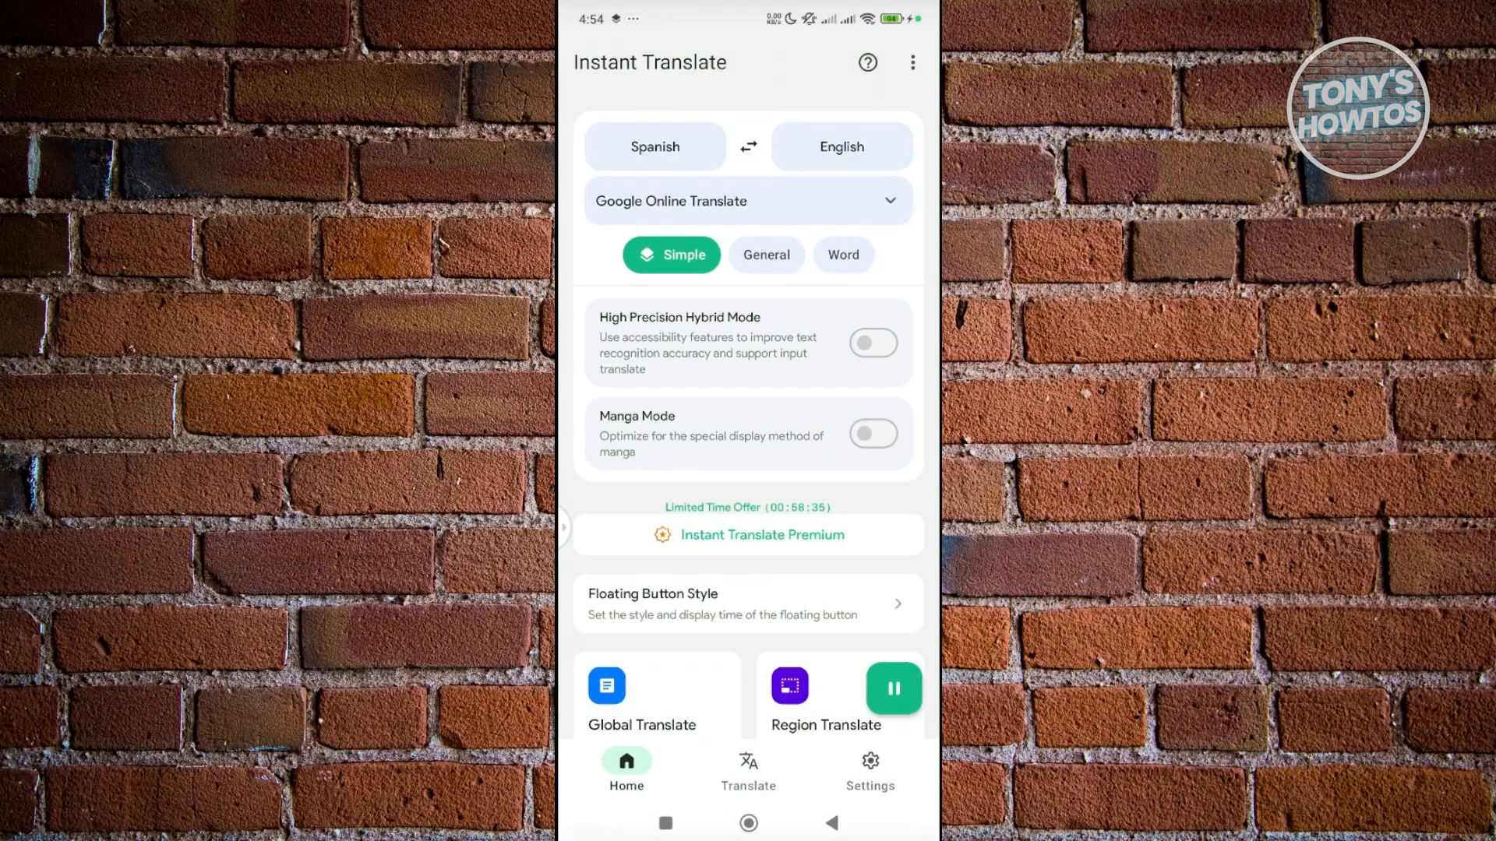
left_click(893, 688)
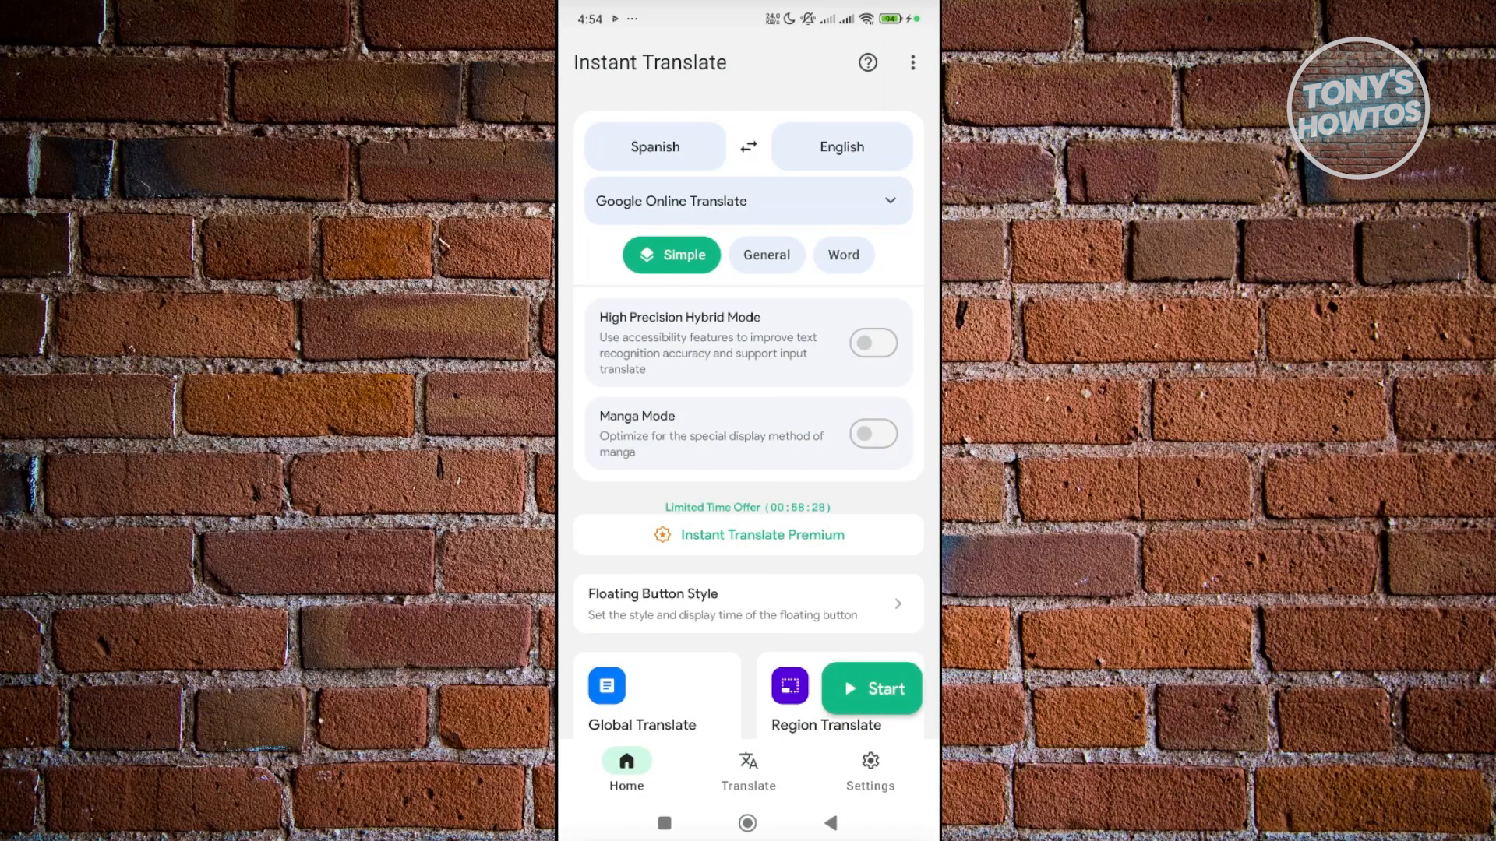
left_click(871, 688)
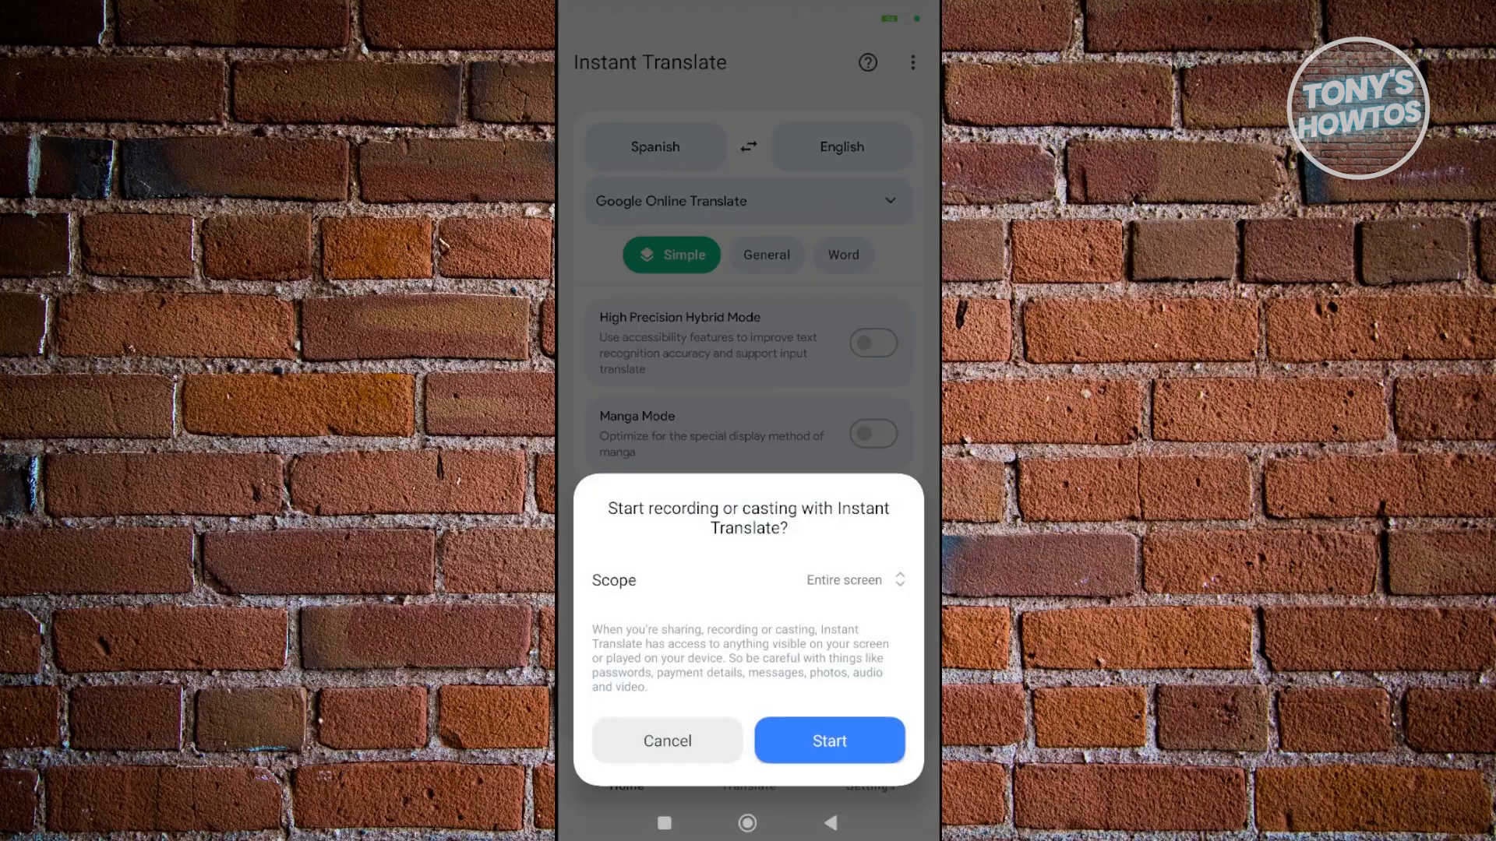
left_click(829, 741)
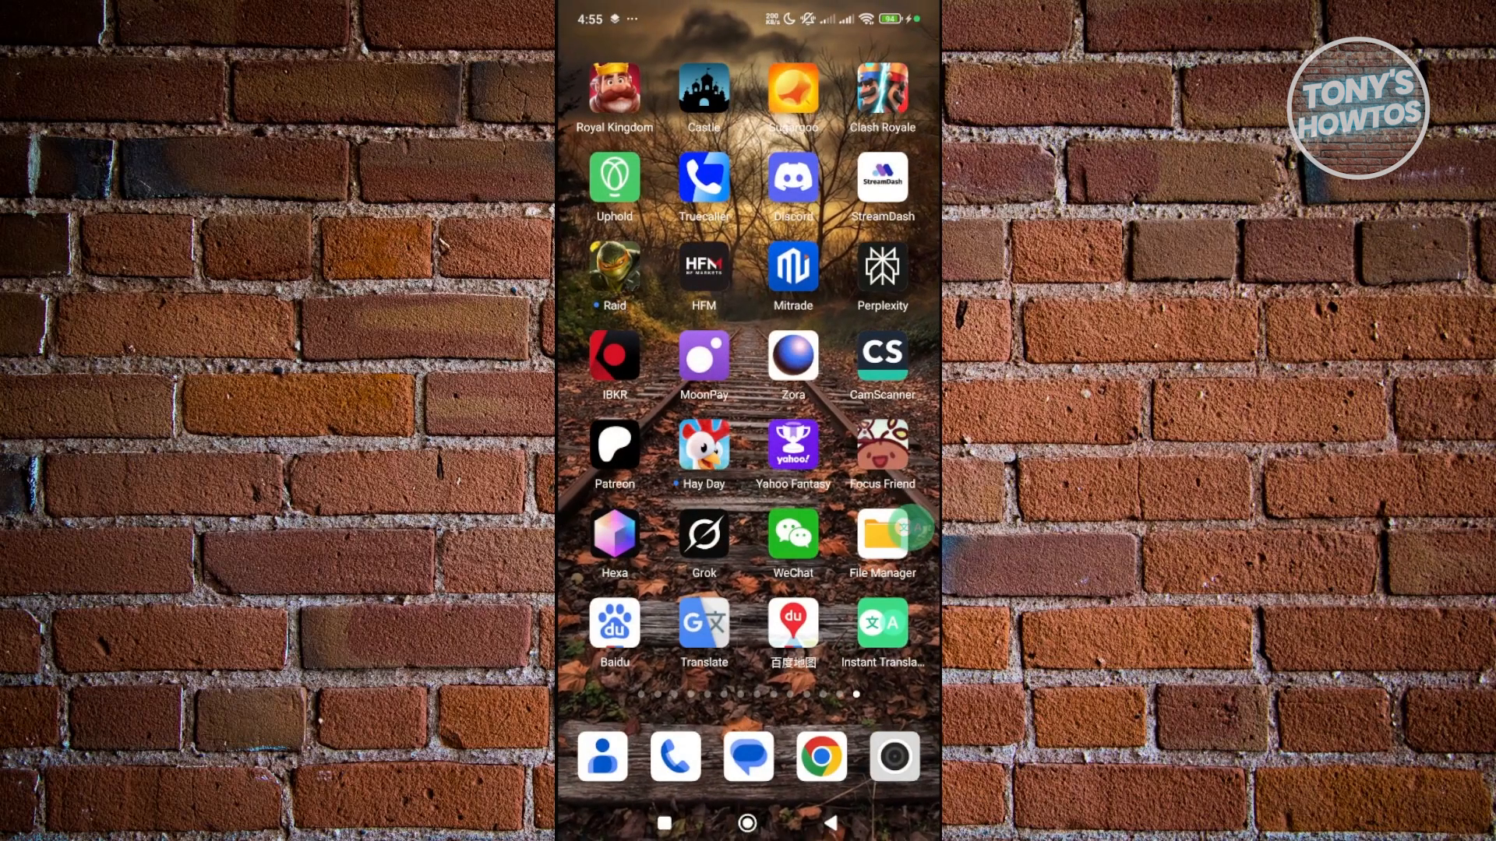
Step: Open Baidu Maps from the home screen
left_click(792, 623)
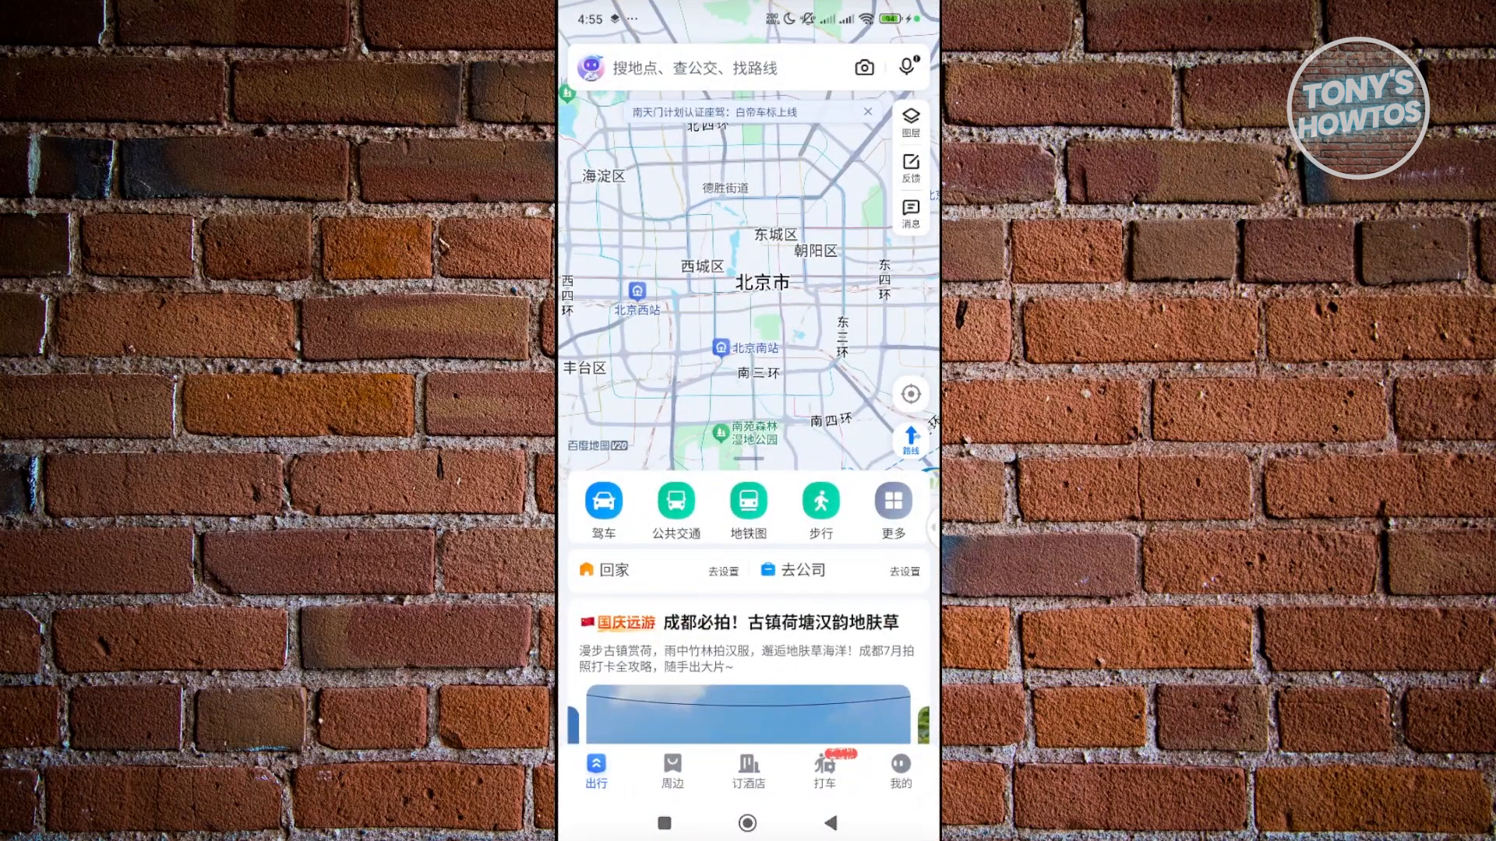